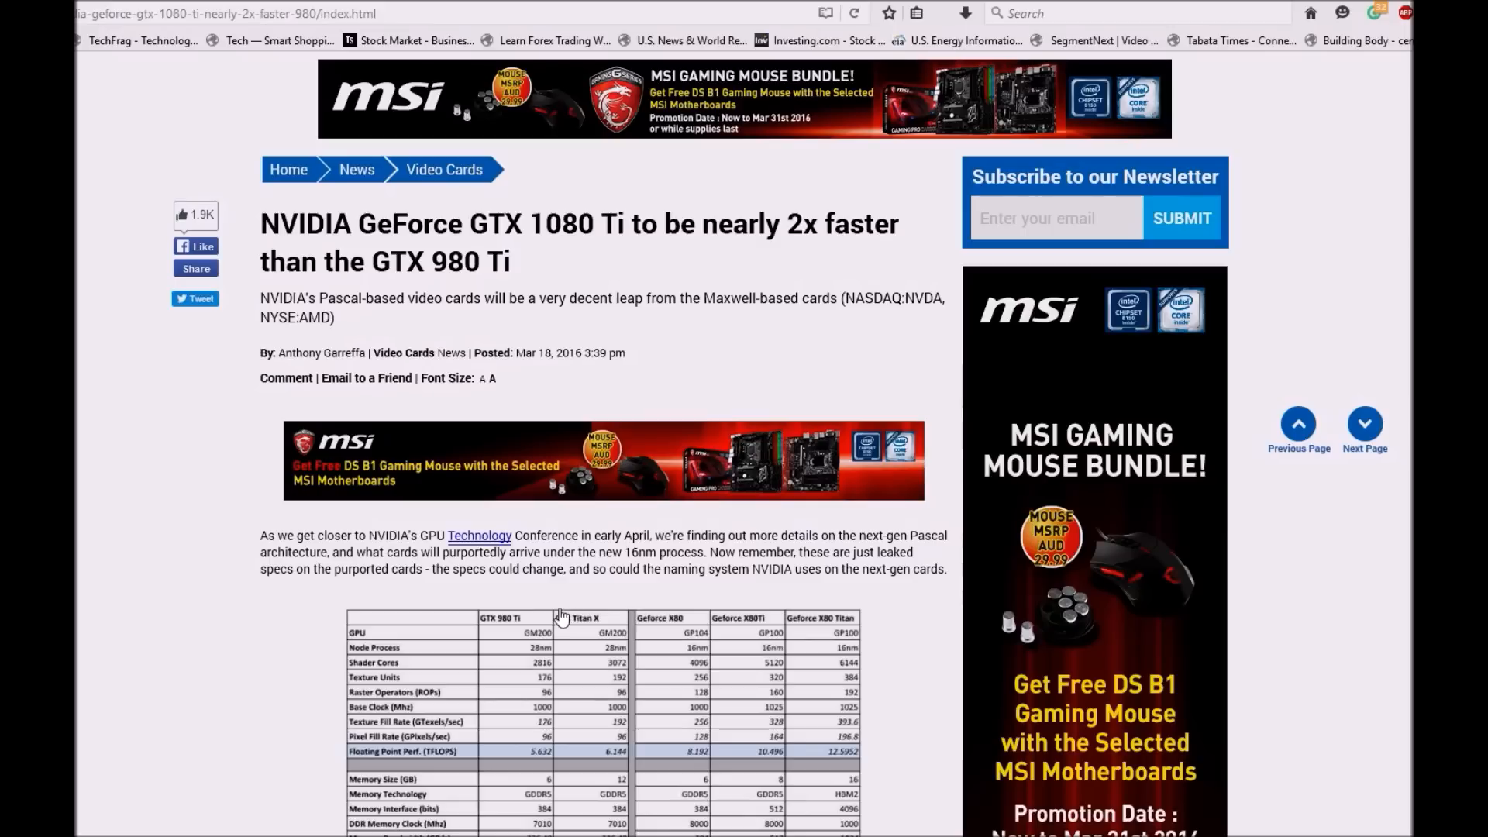
mouse_move(476, 577)
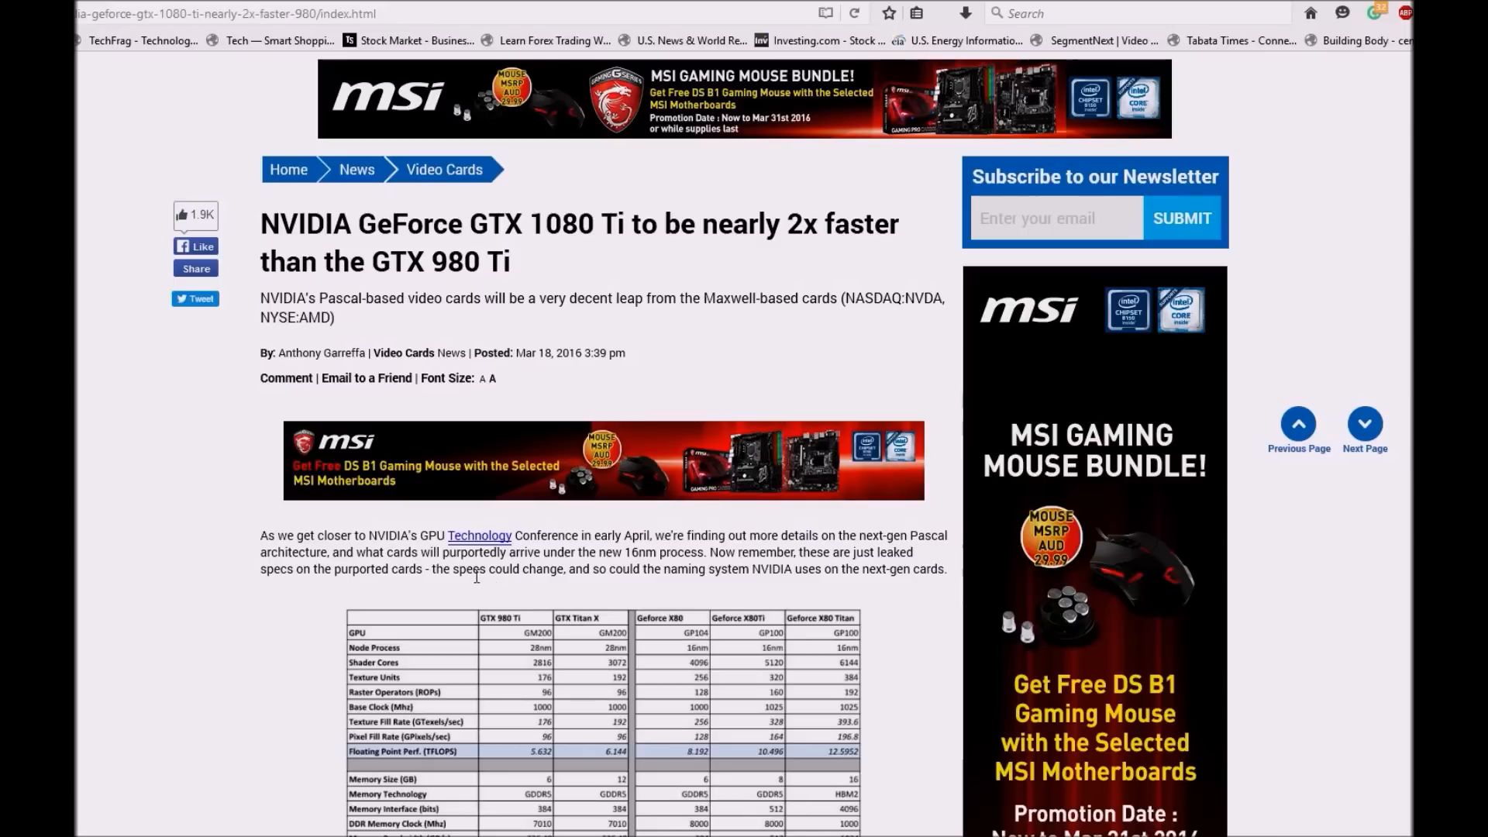
mouse_move(469, 582)
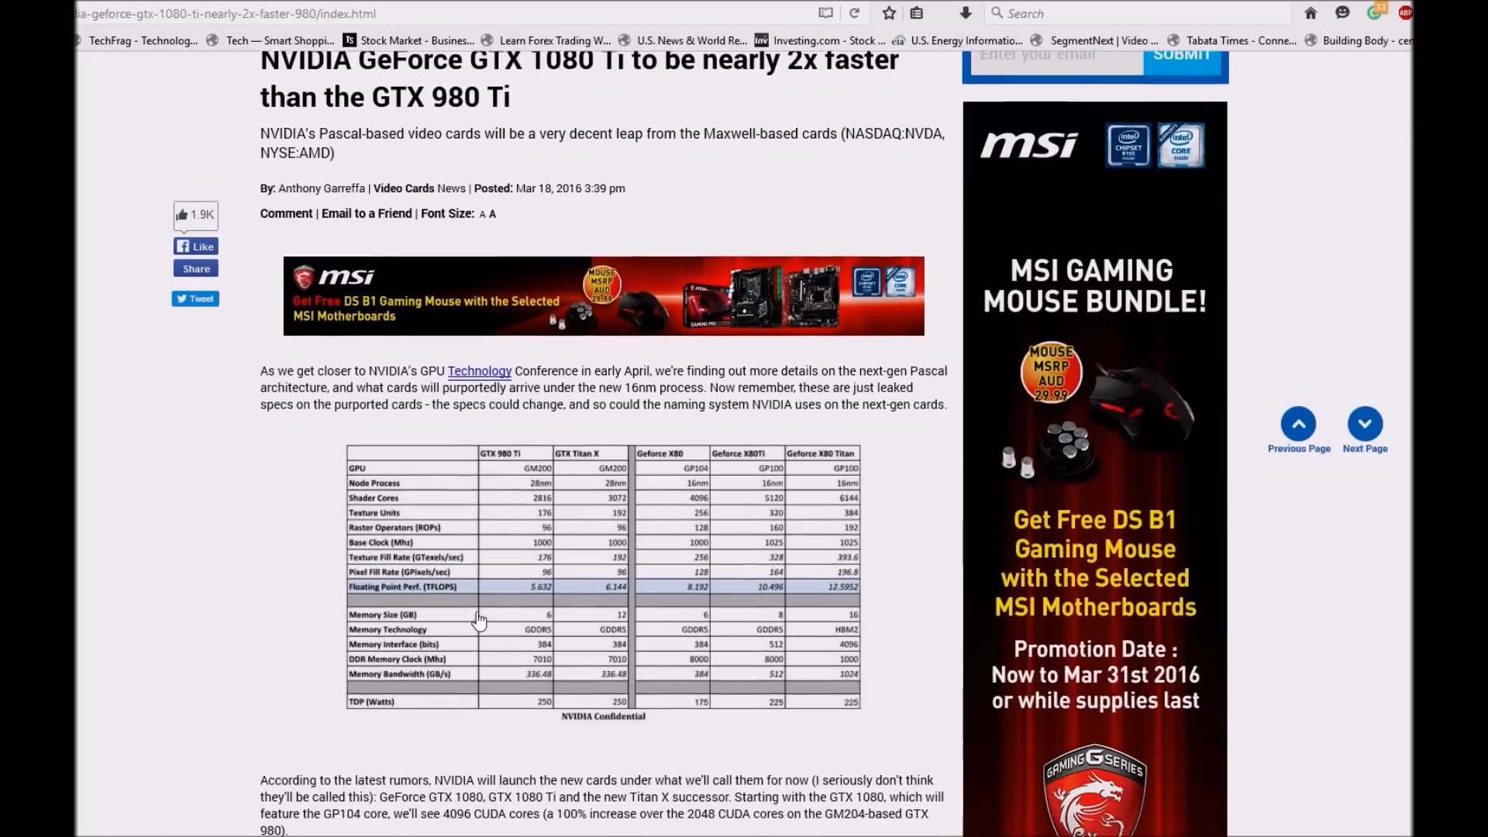
Scroll down the article until the leaked GTX 1080 Ti spec comparison table is fully visible.
scroll(down, 3)
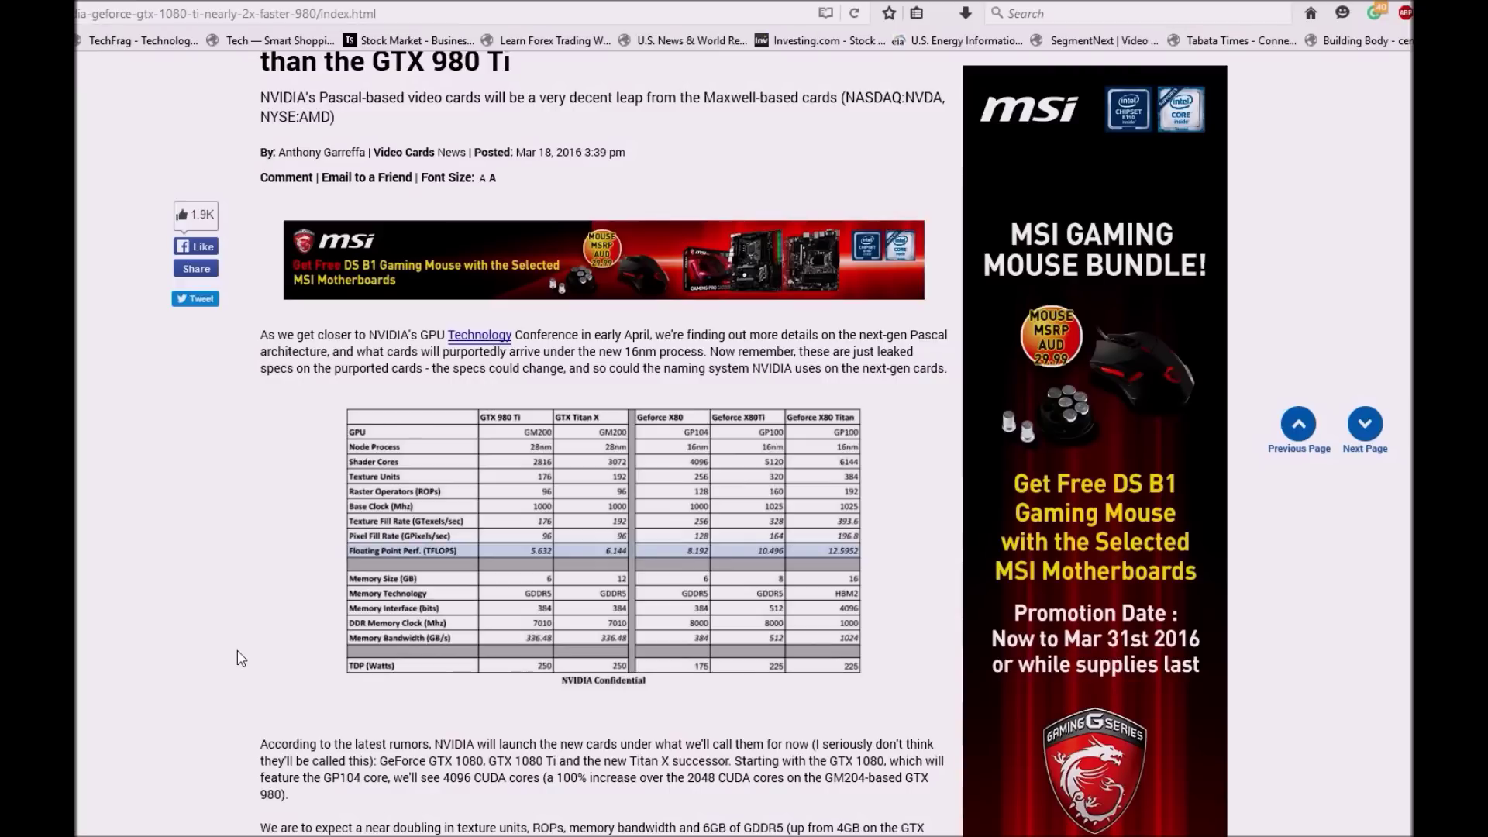
Scroll past the spec table to the paragraphs on the rumoured GTX 1080, 1080 Ti and Titan X successor.
scroll(down, 3)
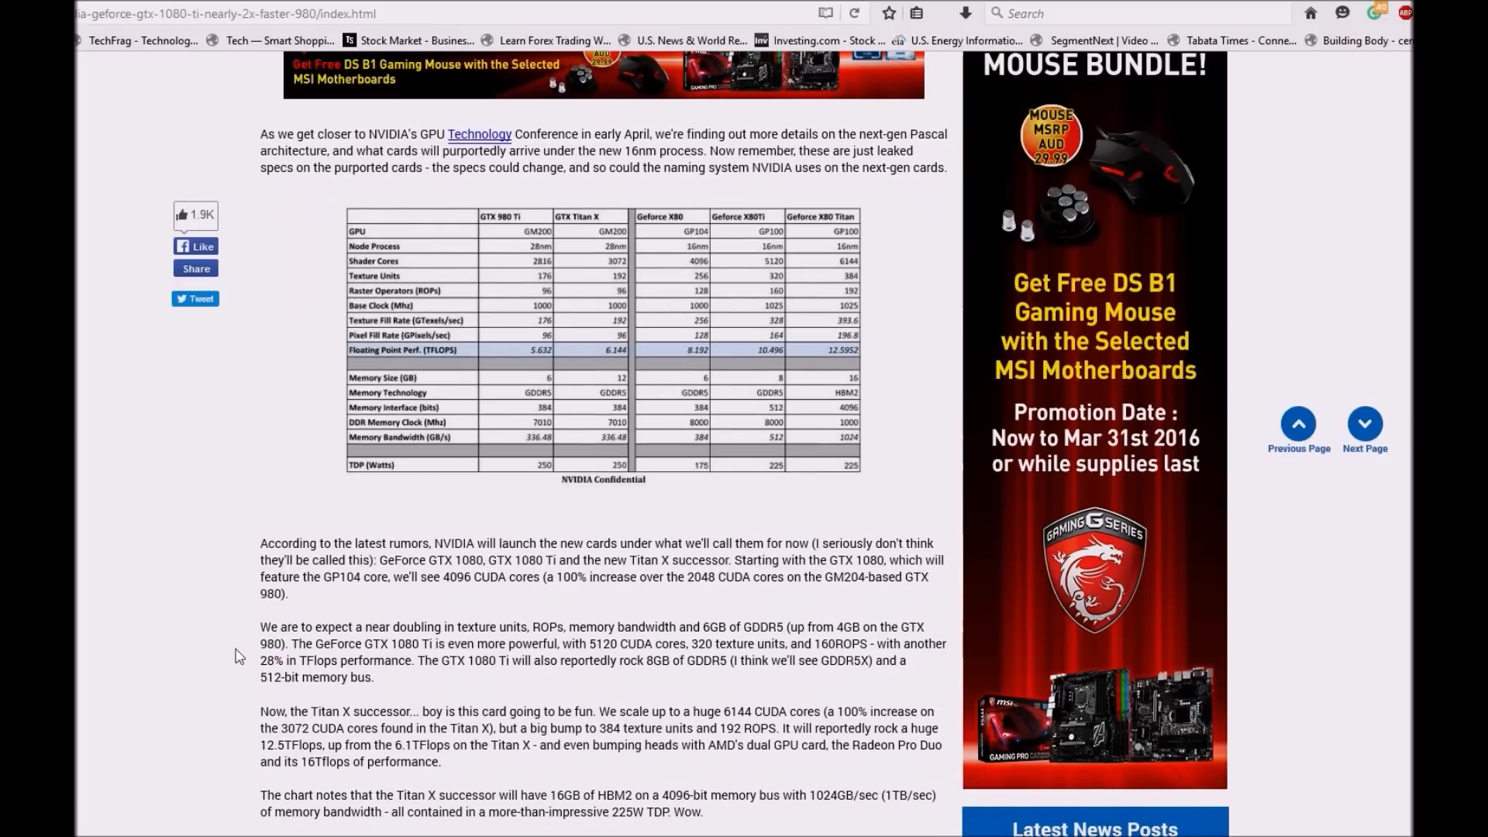
mouse_move(224, 654)
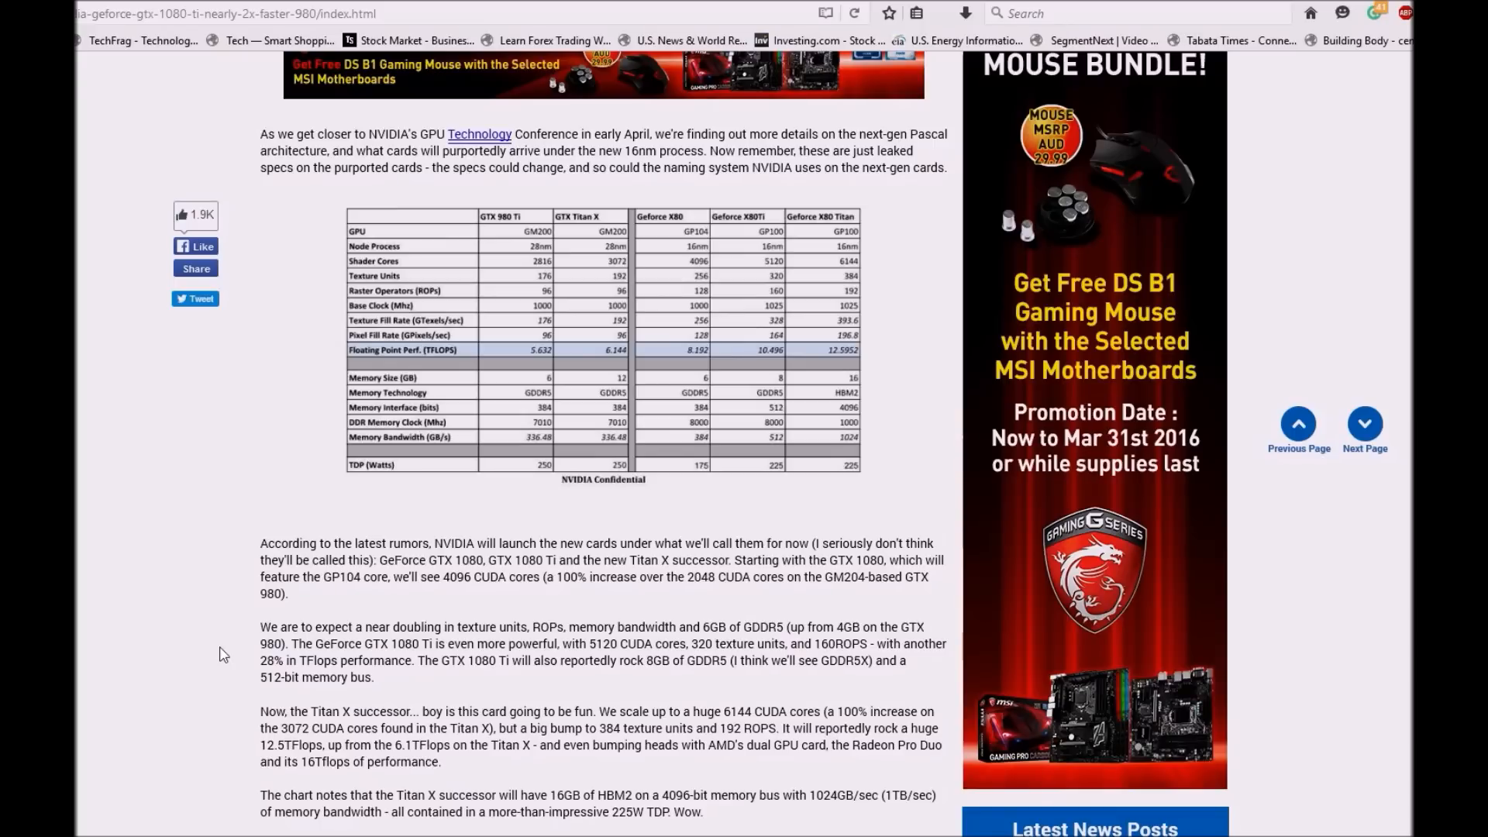
scroll(down, 3)
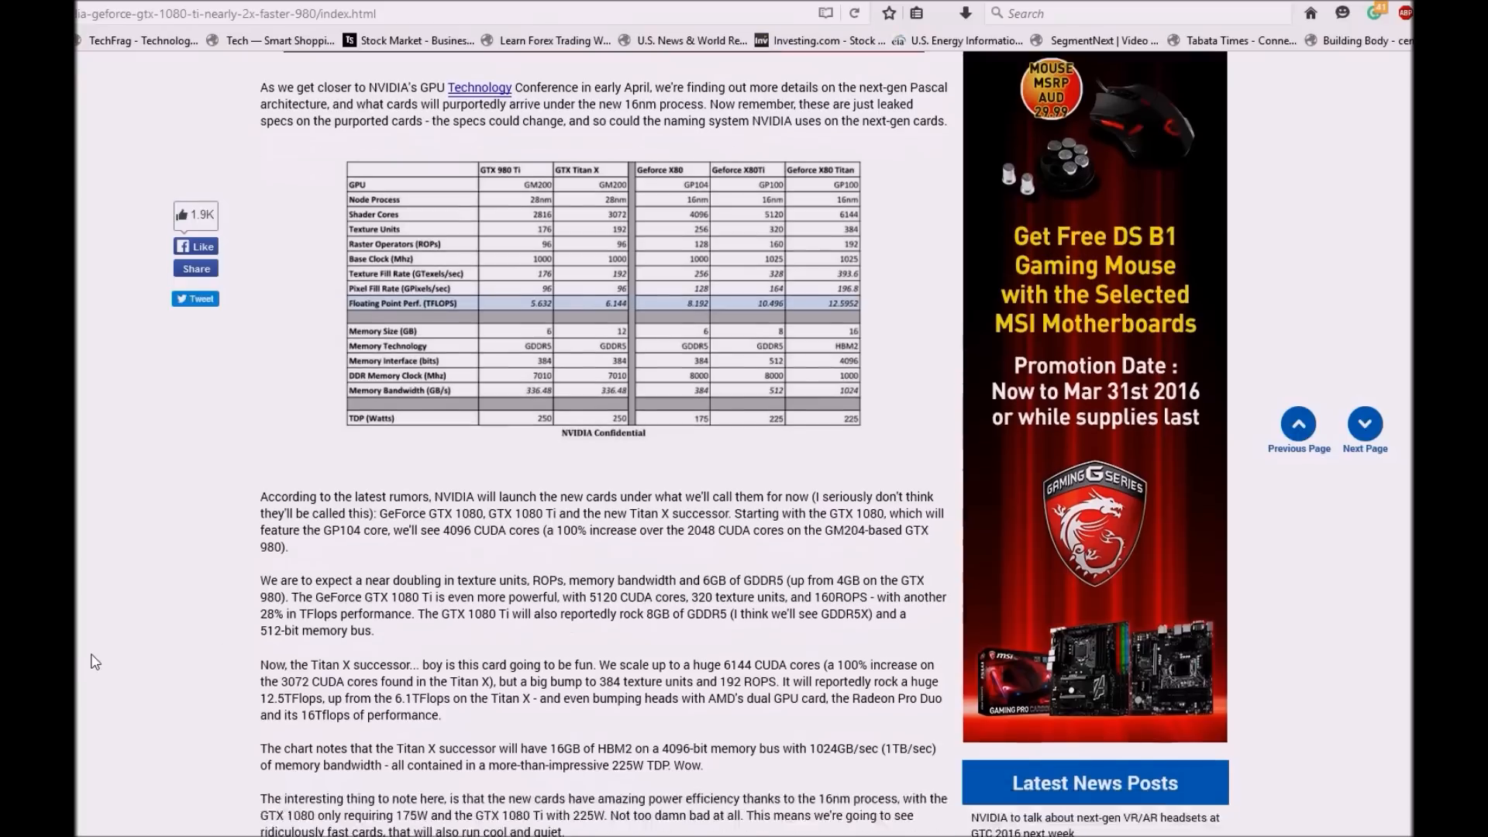
Dismiss the in-article video advertisement and reach the closing paragraphs on power efficiency and GTC.
scroll(down, 3)
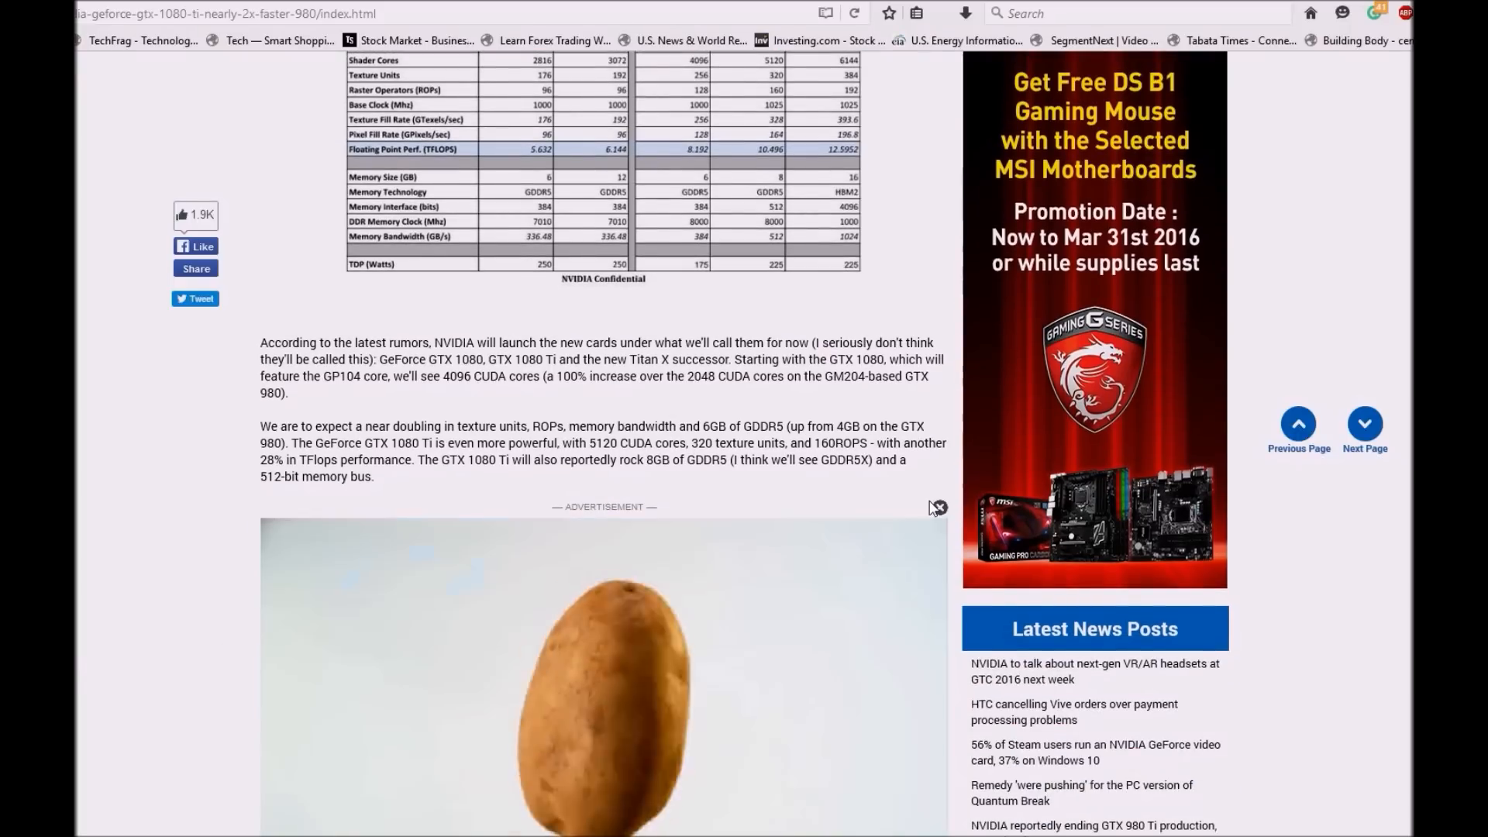
click(938, 508)
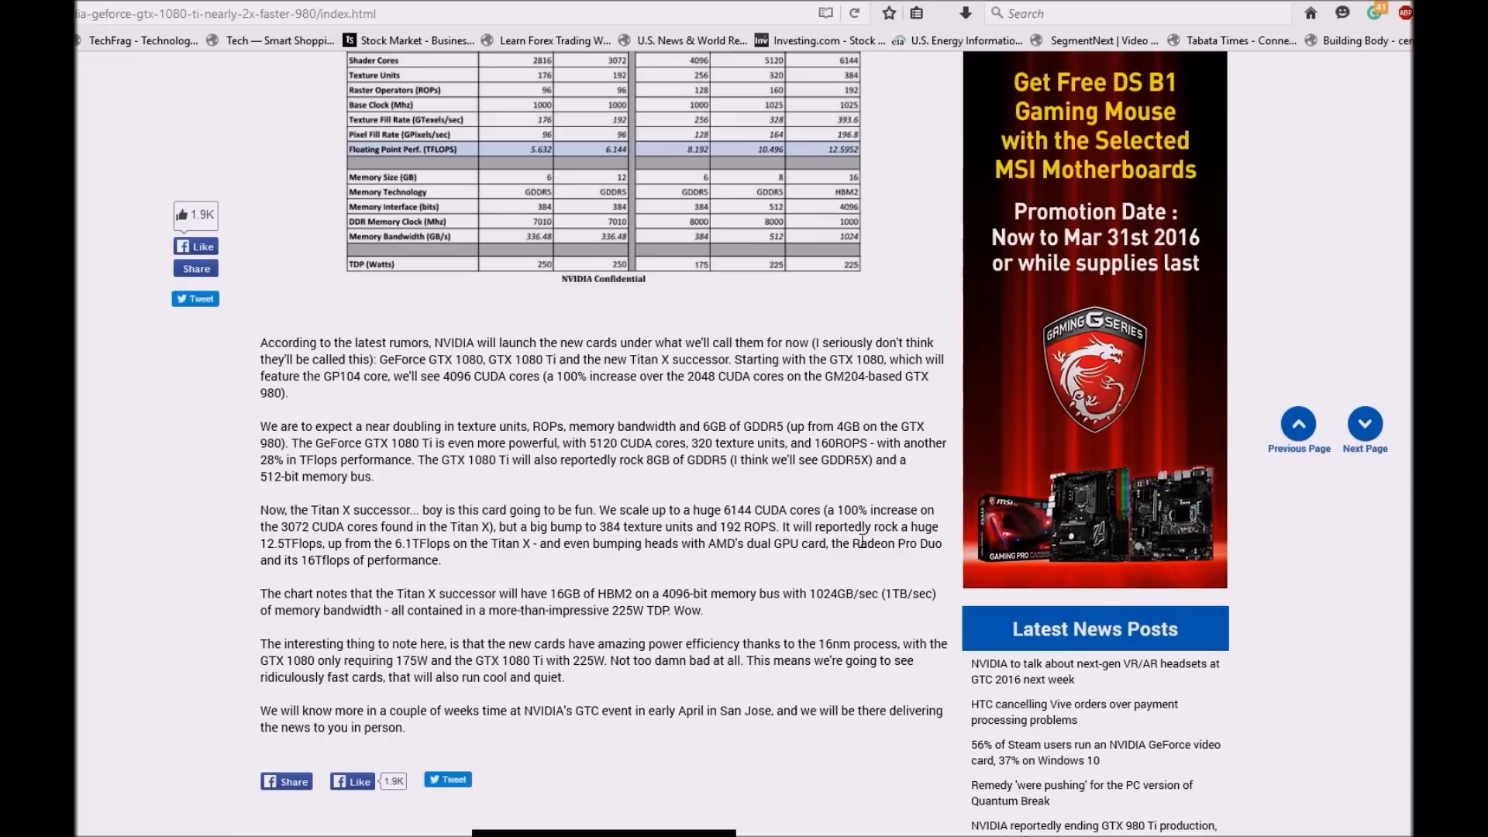
Return to the top of the page showing the article headline, byline and intro.
click(849, 13)
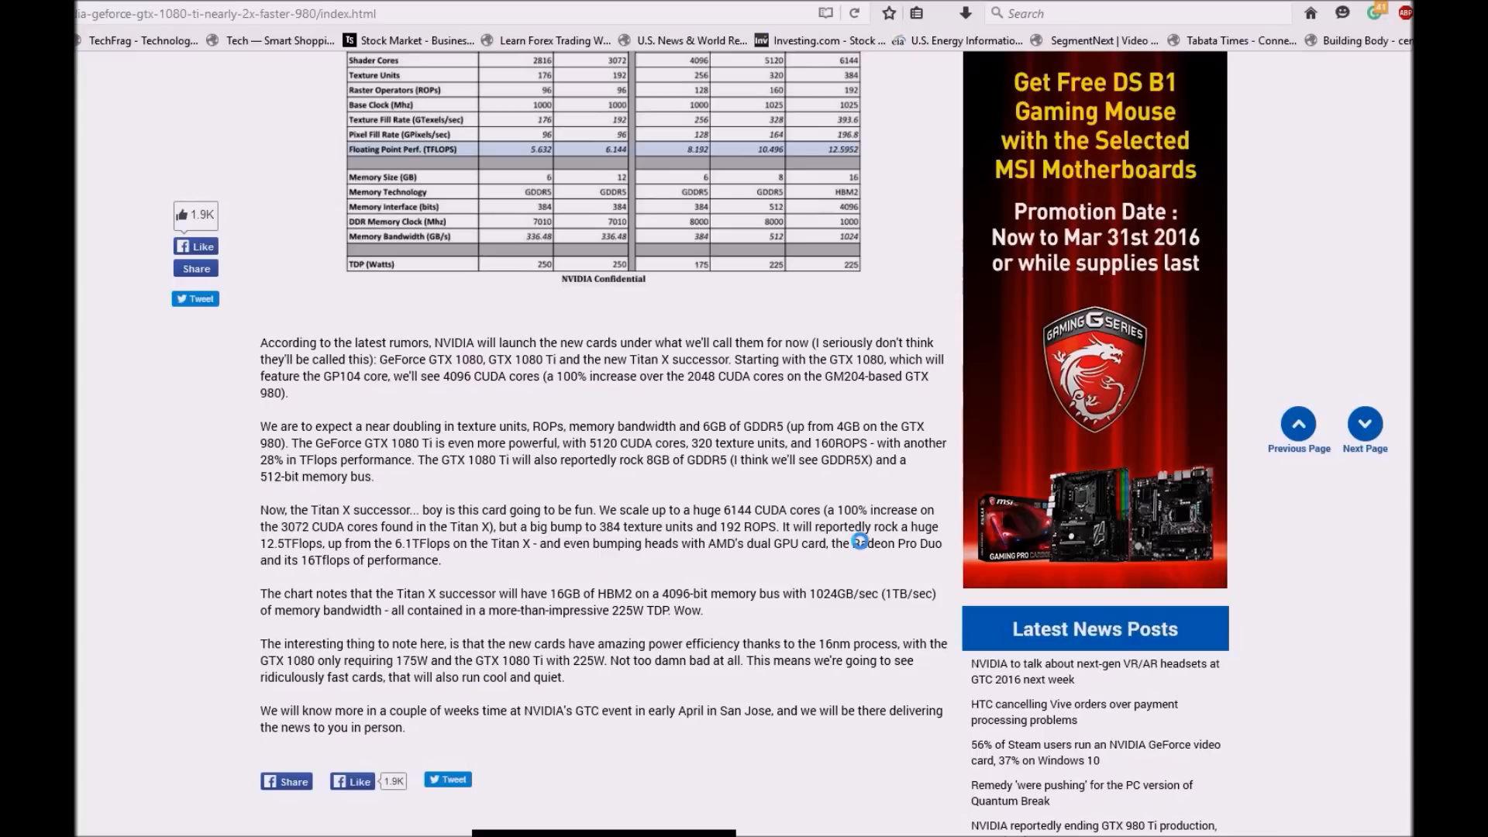
mouse_move(865, 542)
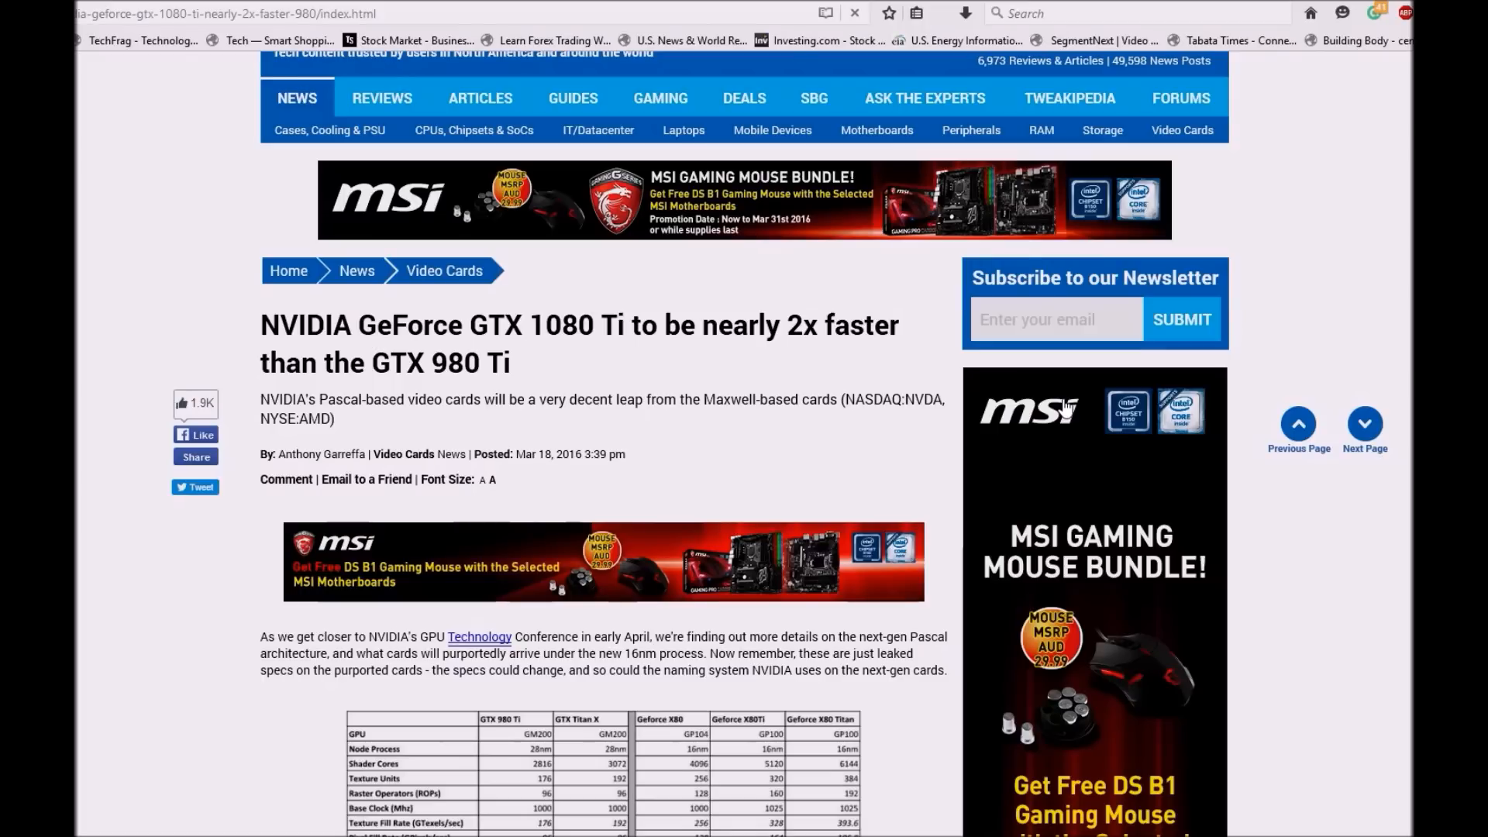
click(850, 13)
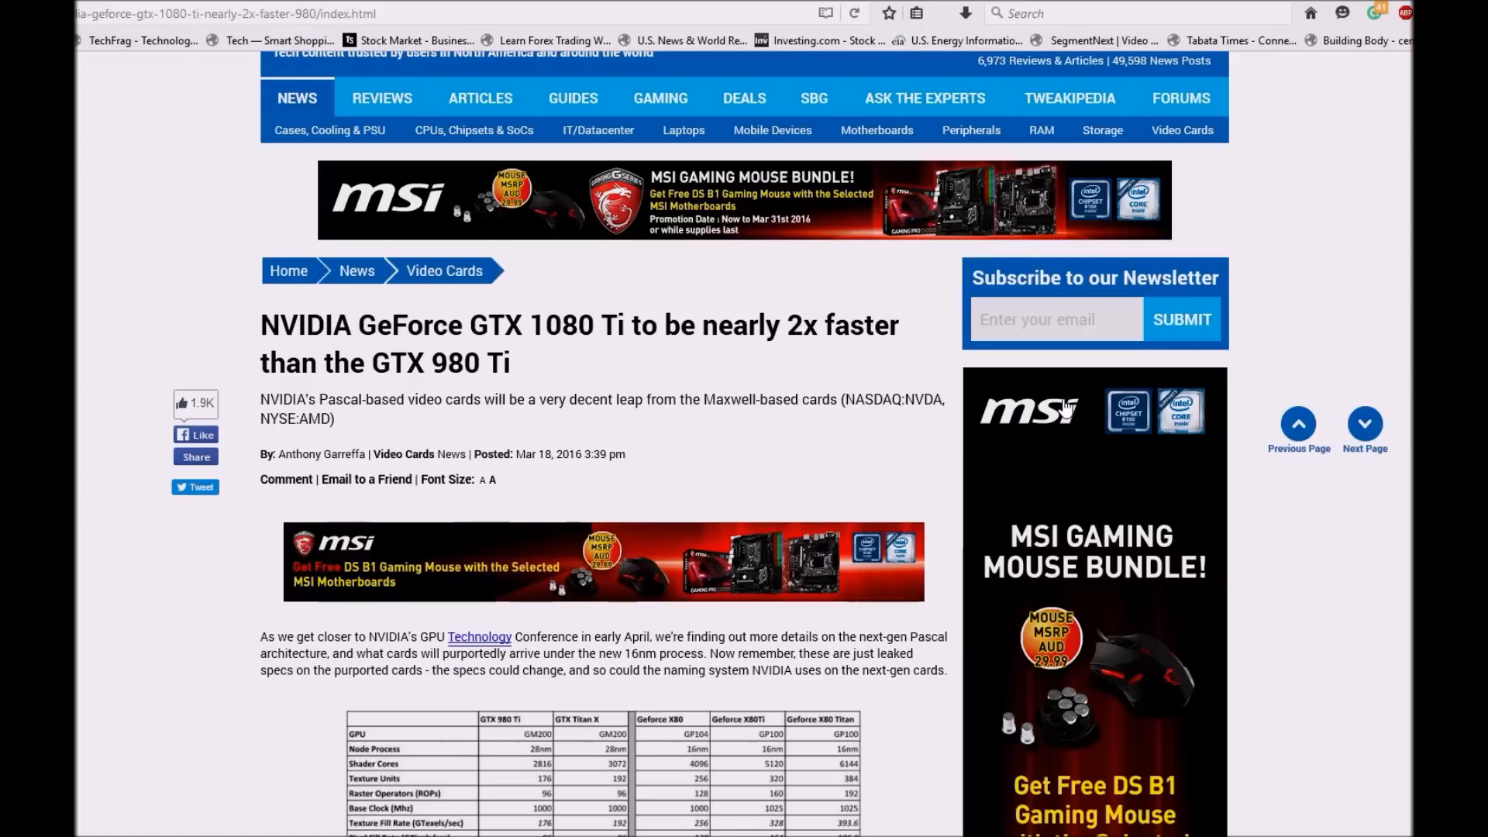